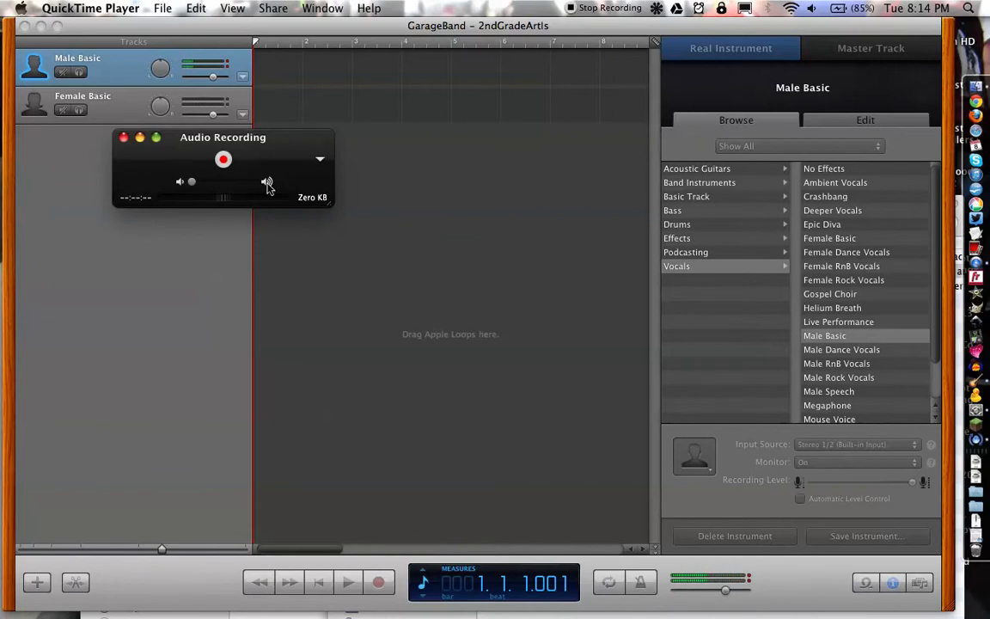
Leave the QuickTime audio recording and bring Finder's Applications window to the front.
key(cmd+tab)
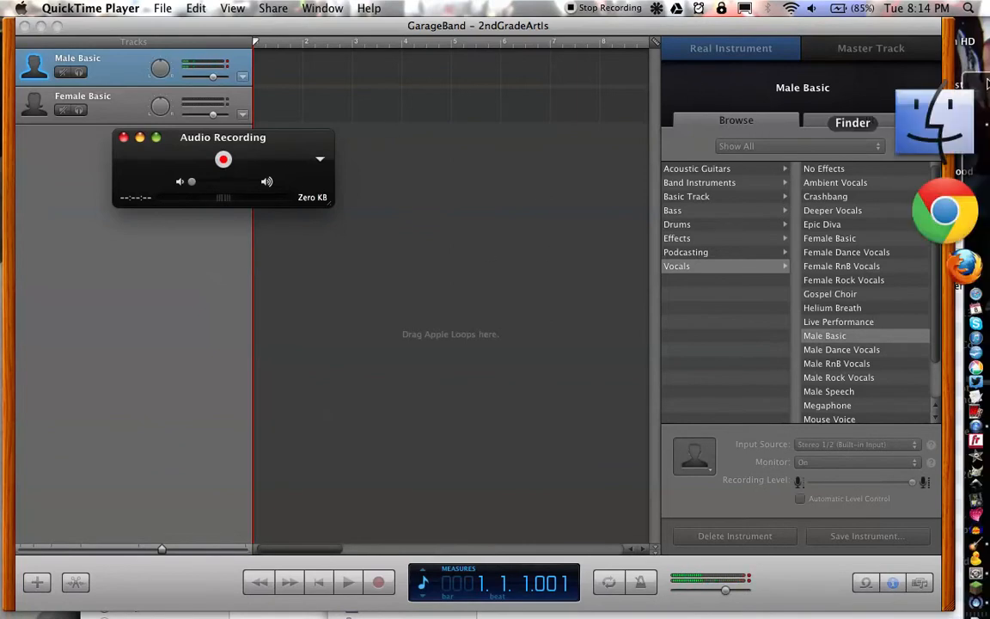
click(937, 120)
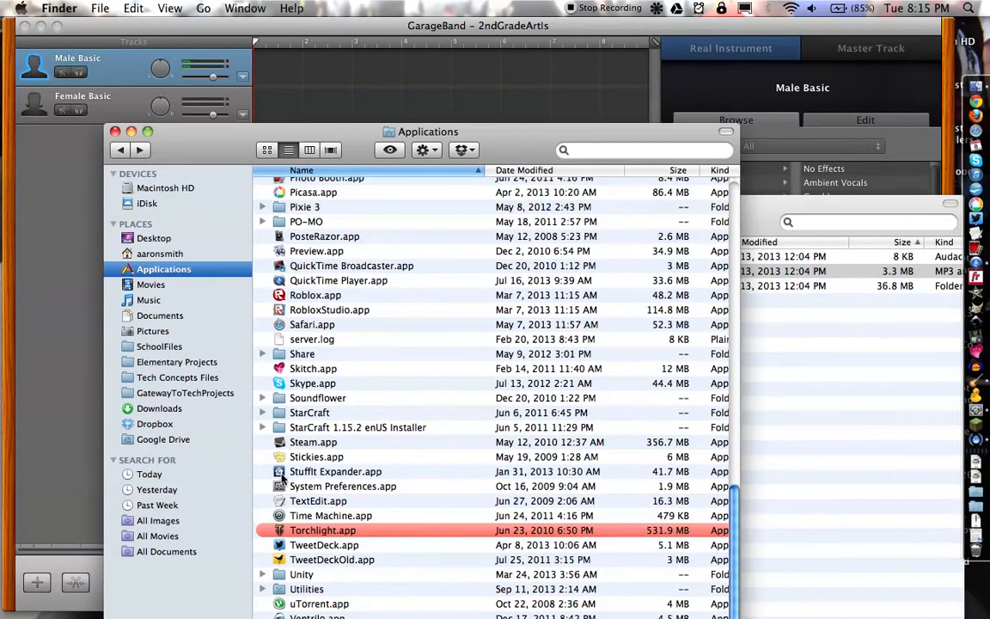
mouse_move(346, 353)
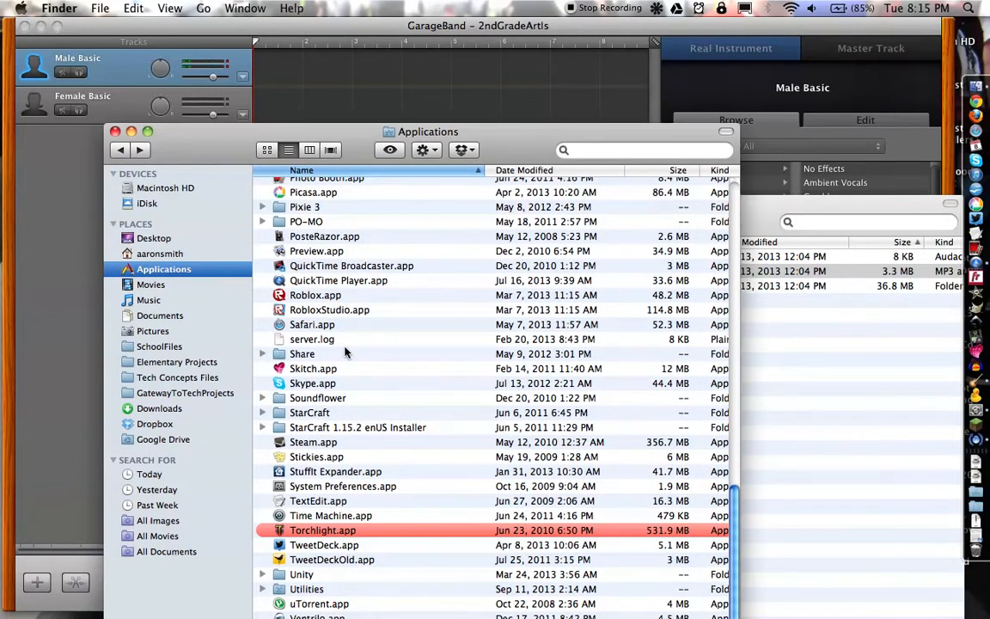
Open the Soundflower folder and show Soundflowerbed's audio routing options.
double_click(318, 398)
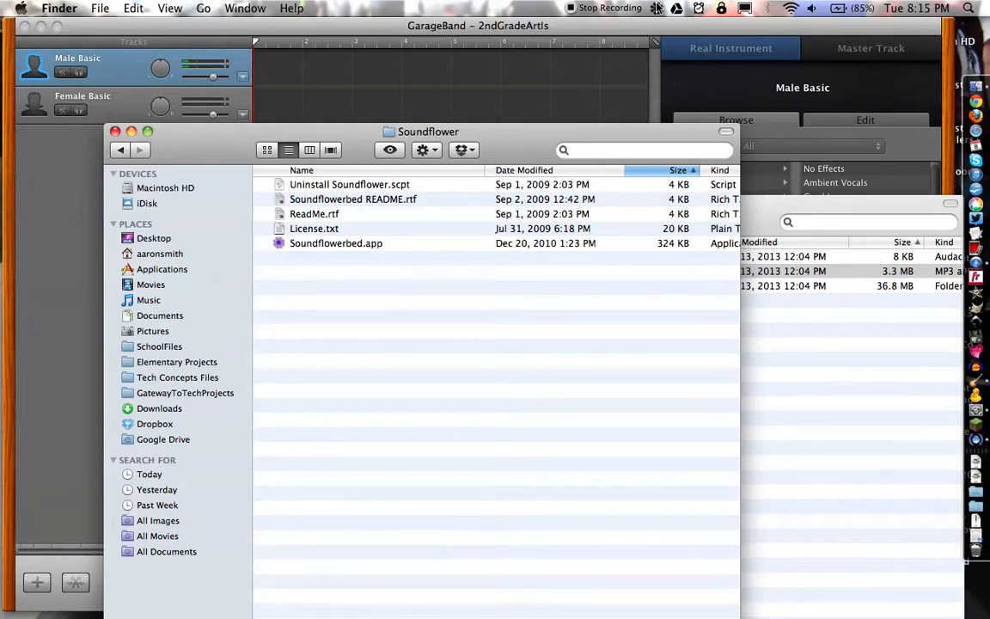
click(633, 8)
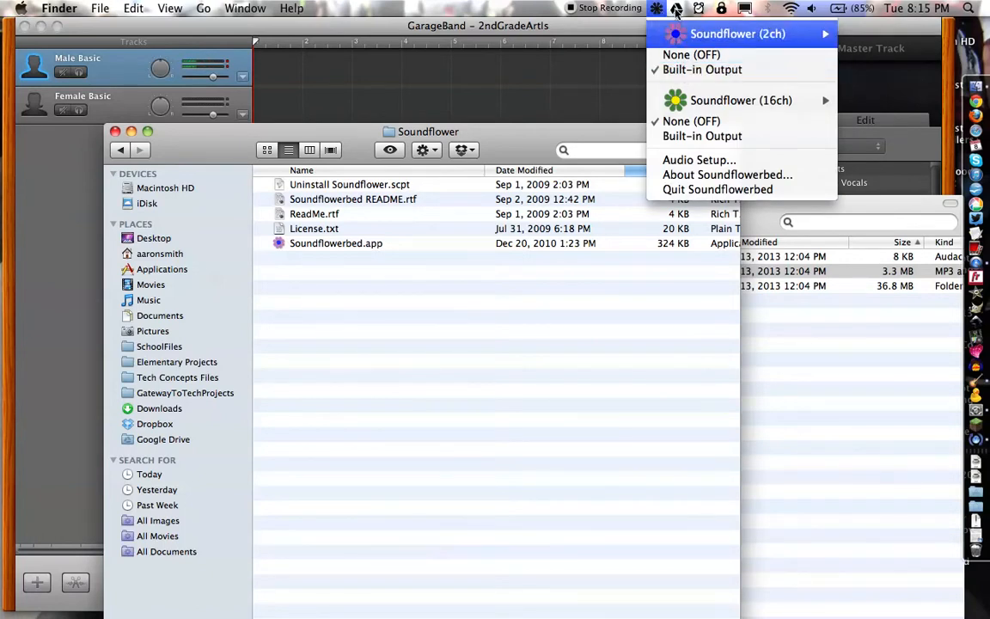
mouse_move(704, 70)
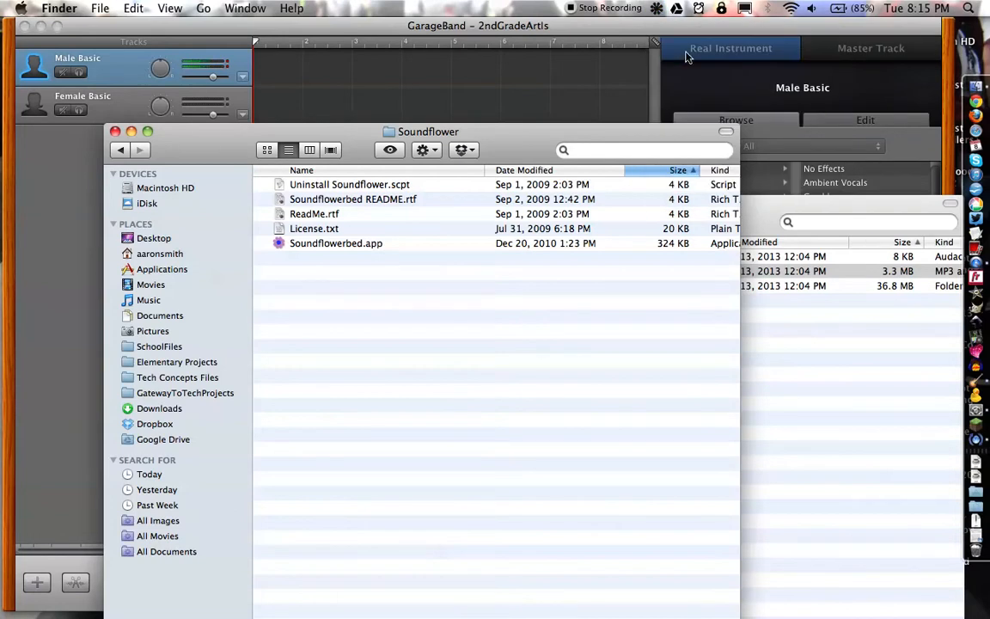
mouse_move(854, 294)
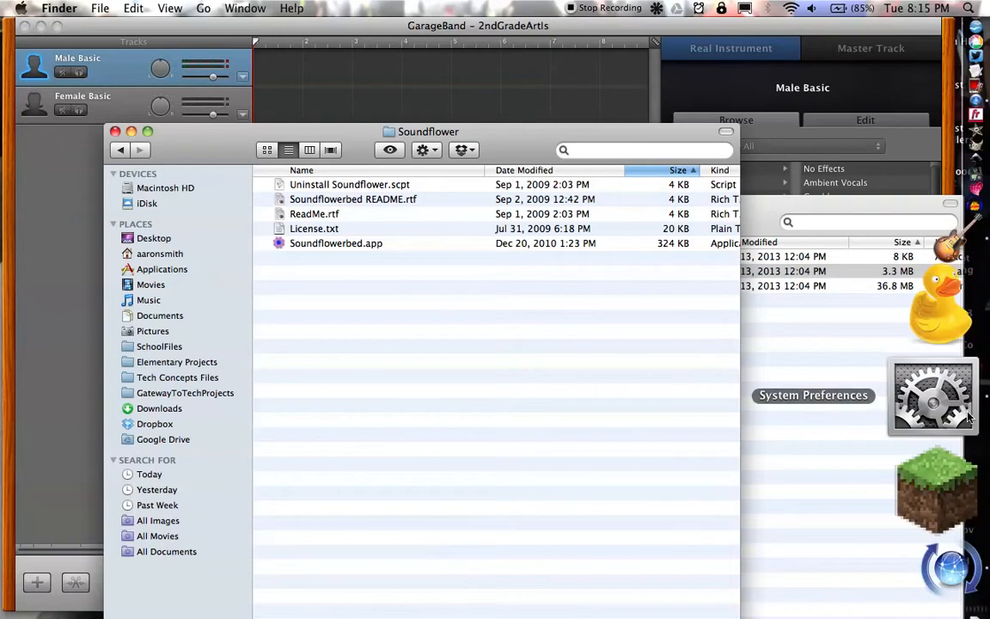
Set Soundflower (2ch) as sound input and output in Sound preferences, then return to GarageBand.
click(932, 396)
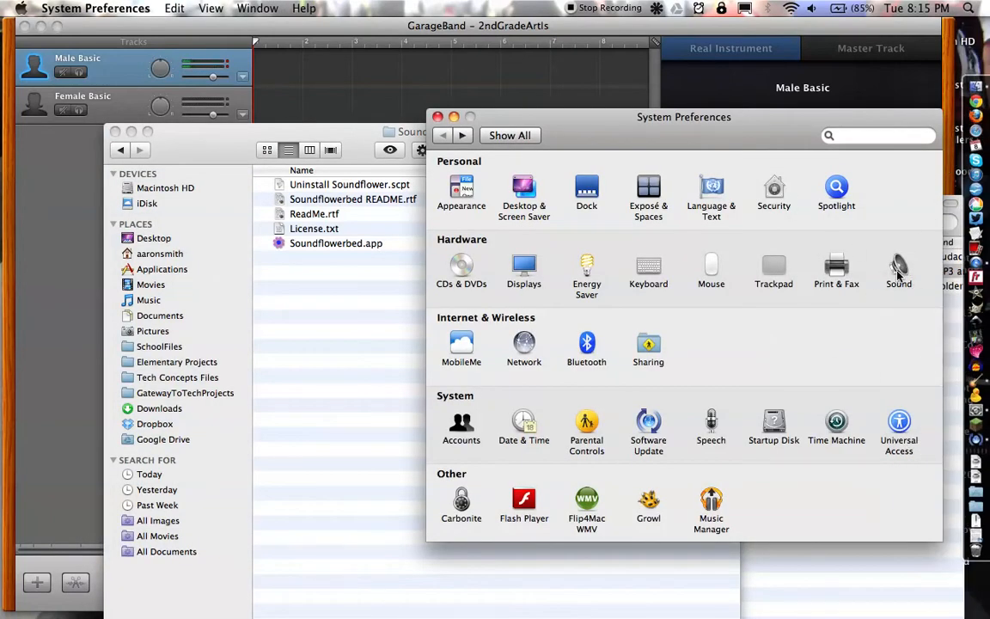
click(898, 267)
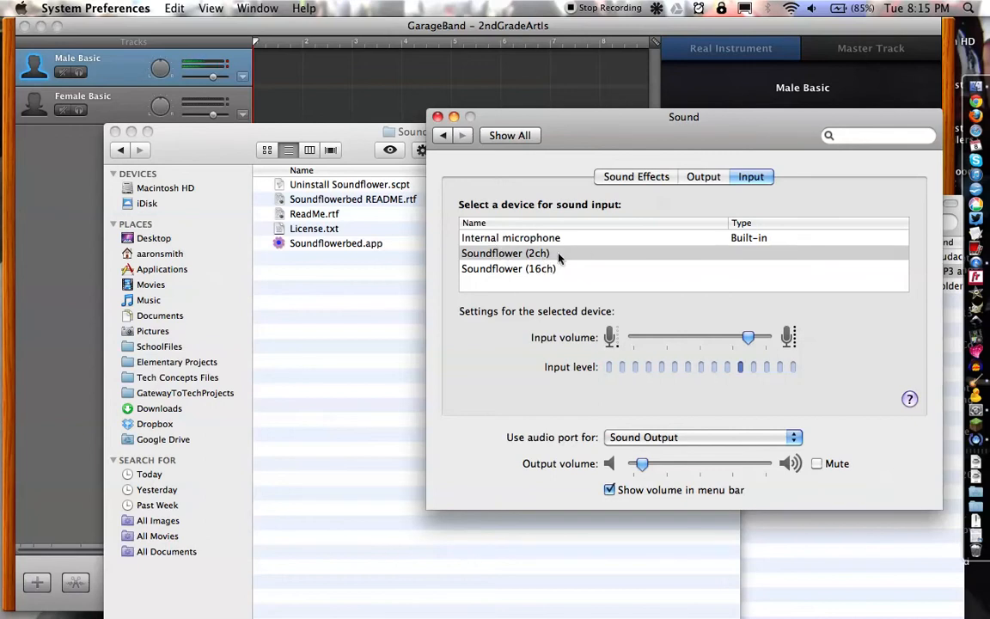
mouse_move(597, 251)
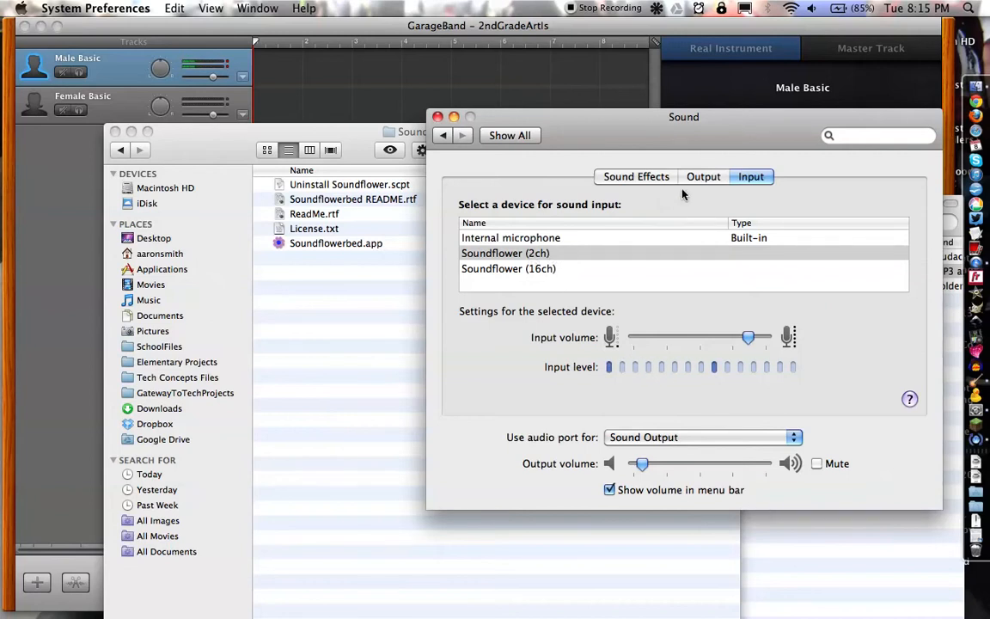
click(703, 176)
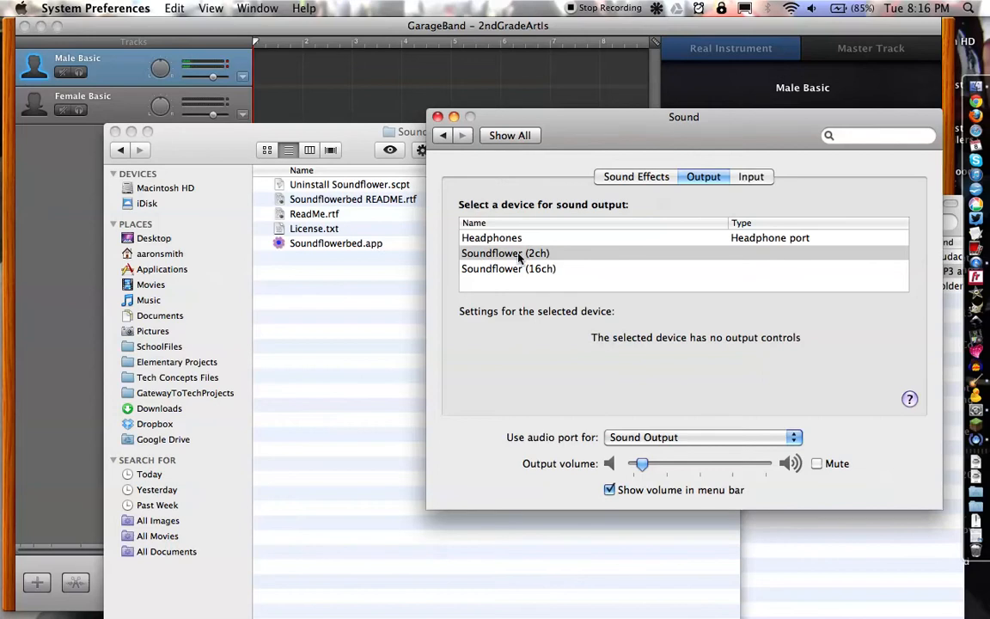
mouse_move(704, 204)
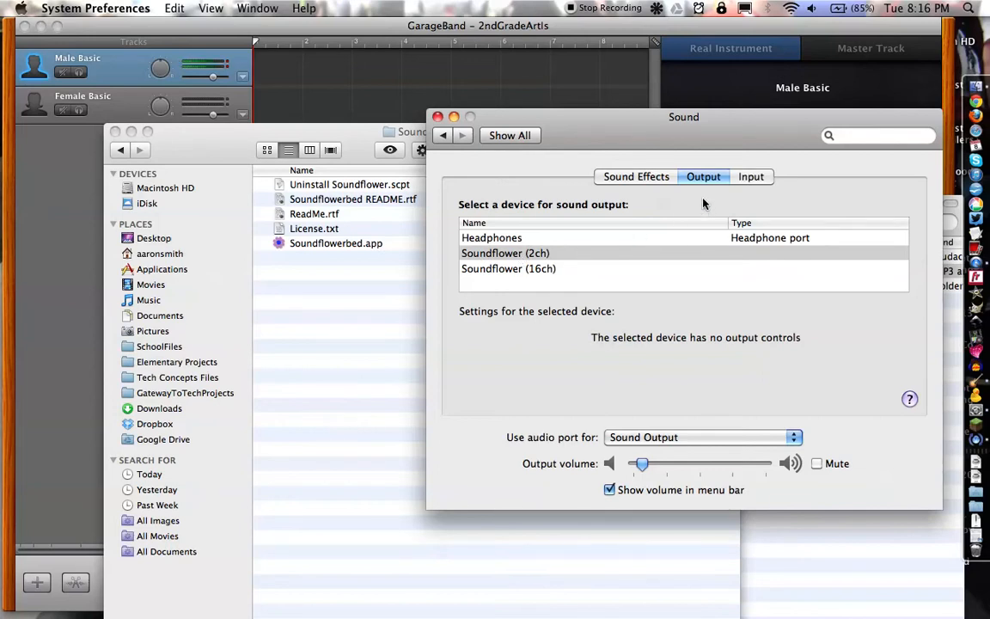
mouse_move(554, 252)
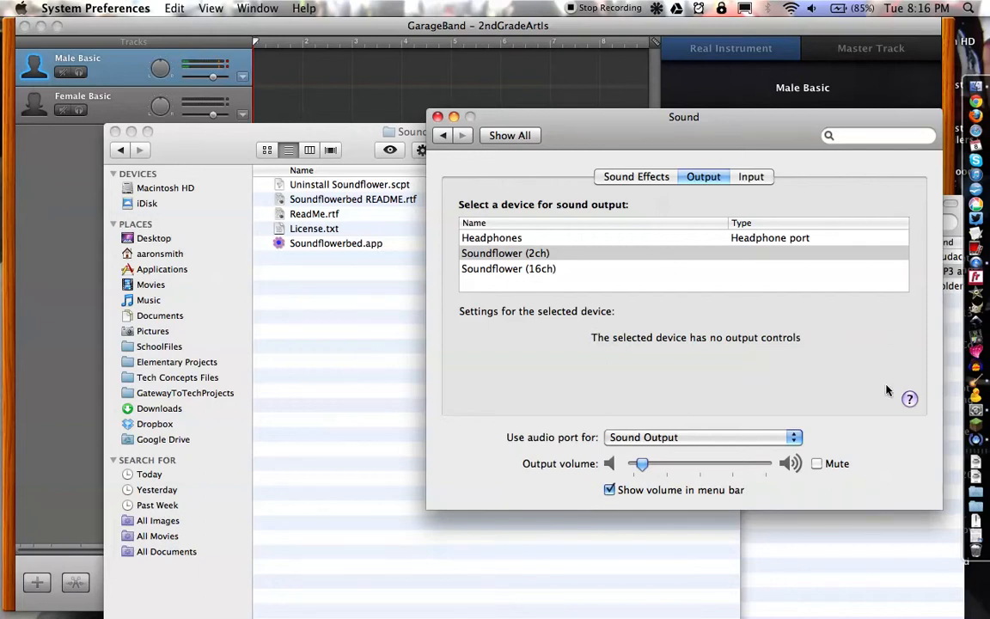
click(440, 116)
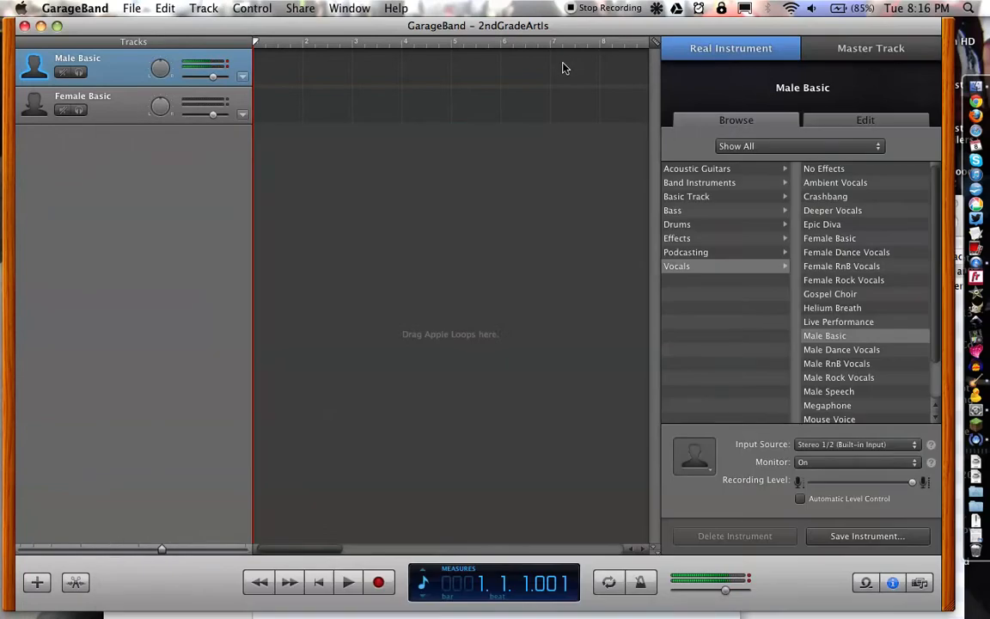
mouse_move(554, 416)
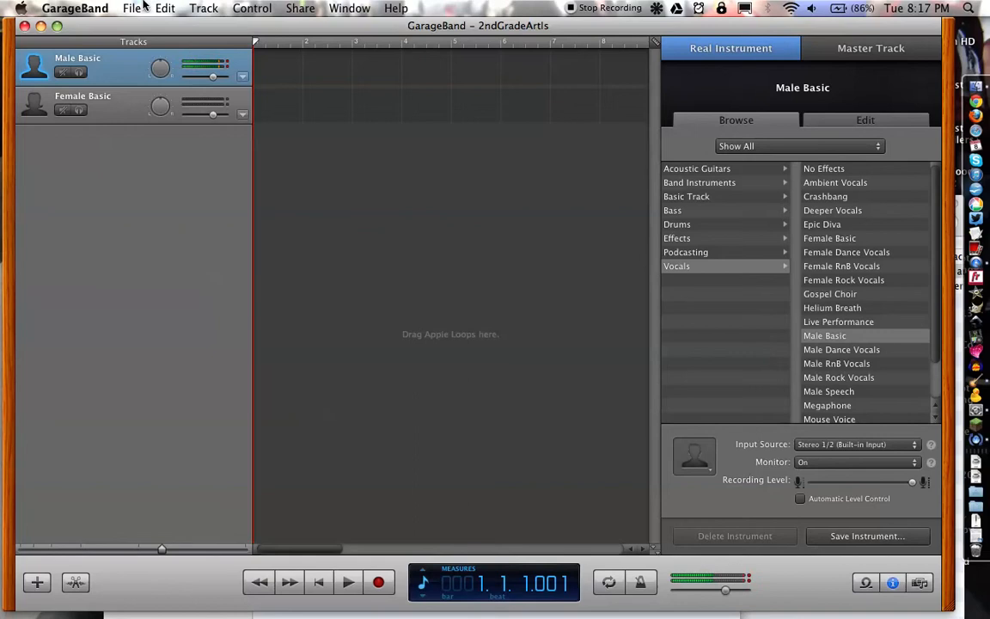
Show the GarageBand application menu.
click(82, 9)
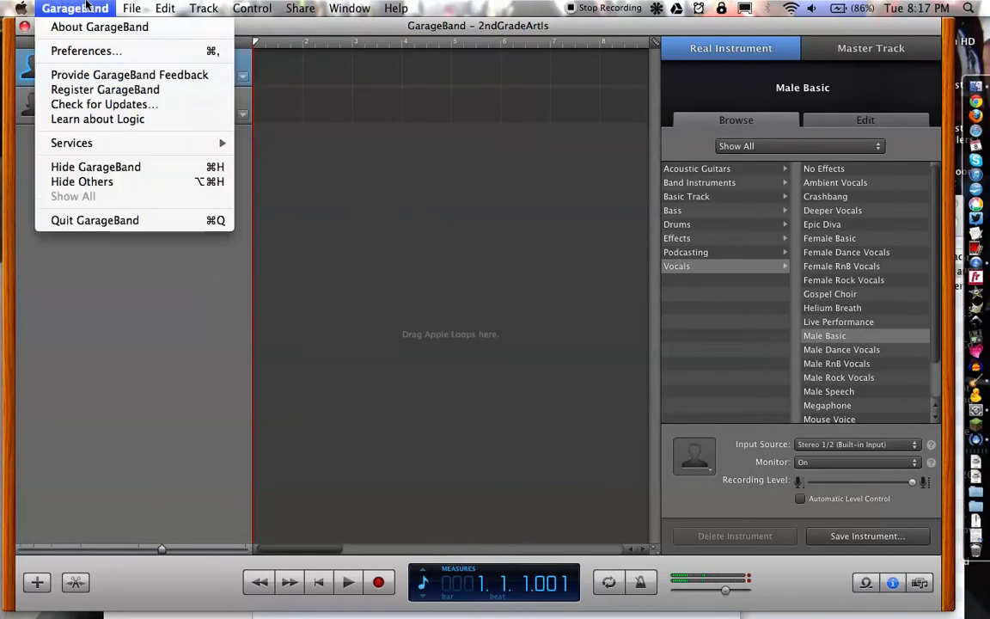
Open GarageBand Preferences showing Soundflower (2ch) output and Built-in Input.
click(85, 50)
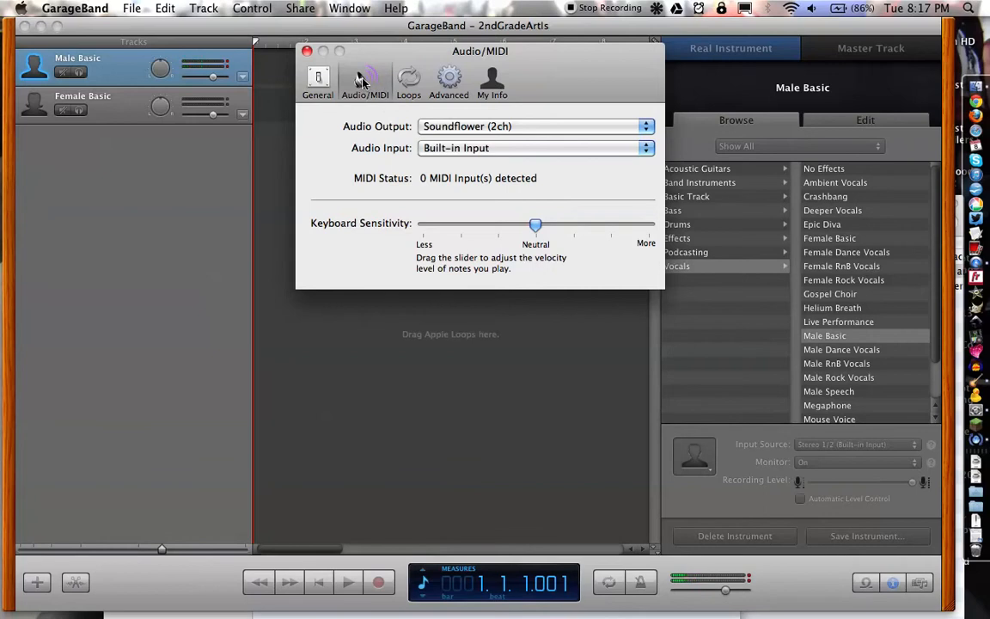
mouse_move(392, 126)
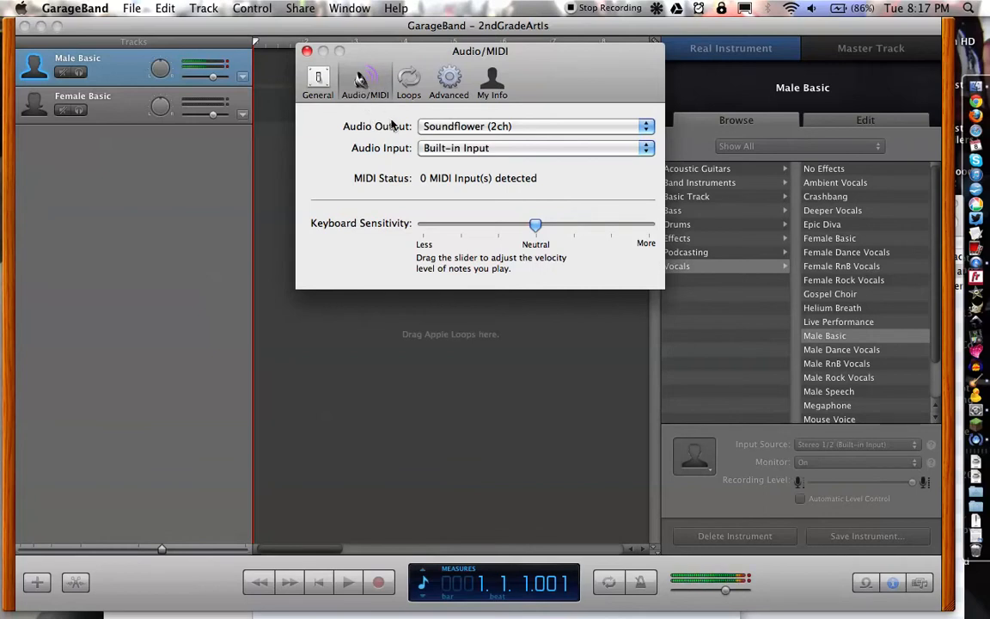
mouse_move(475, 150)
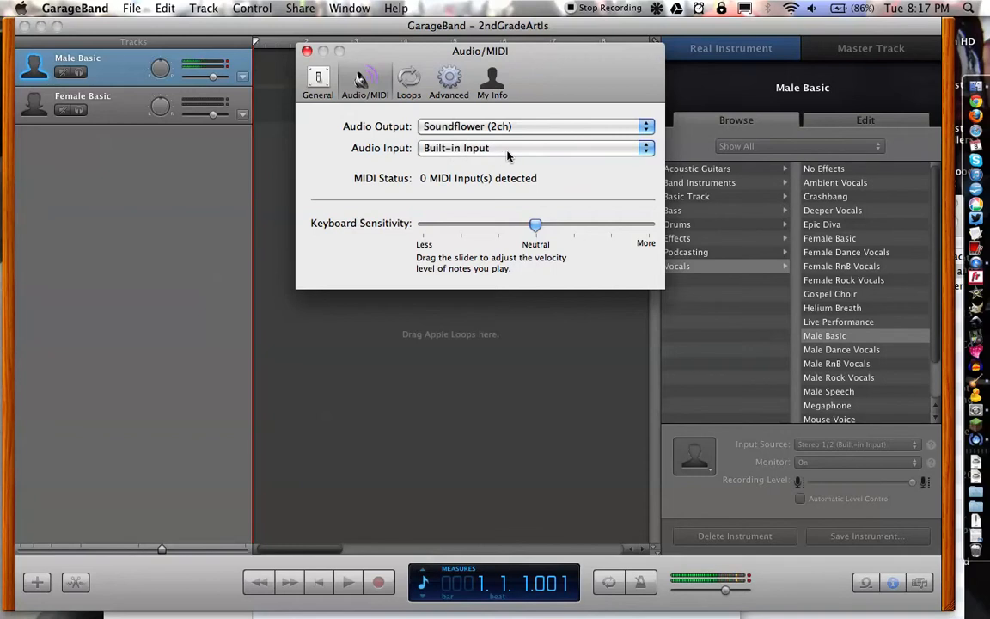
mouse_move(483, 157)
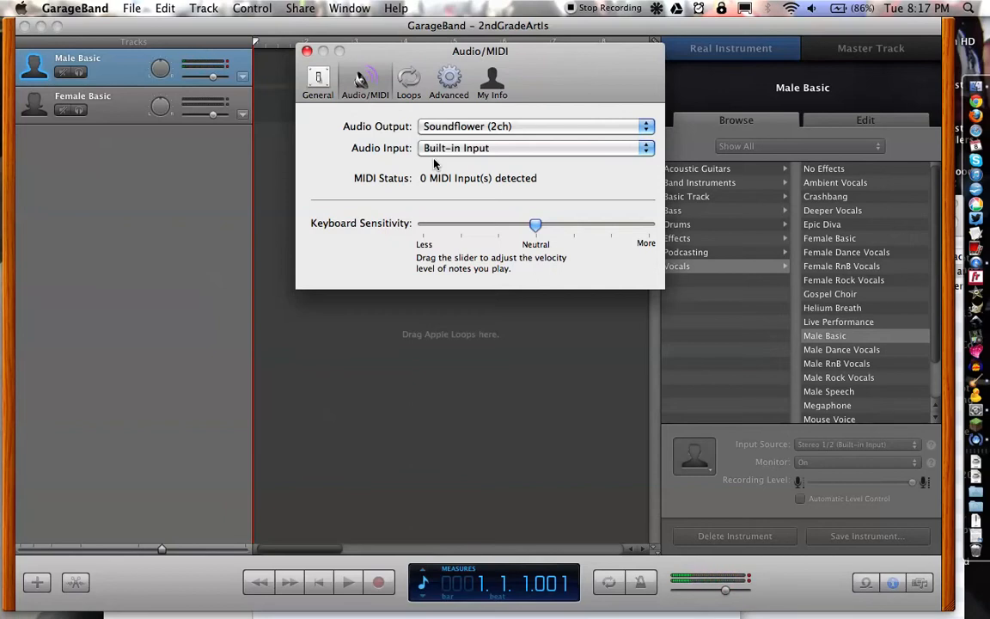
mouse_move(493, 161)
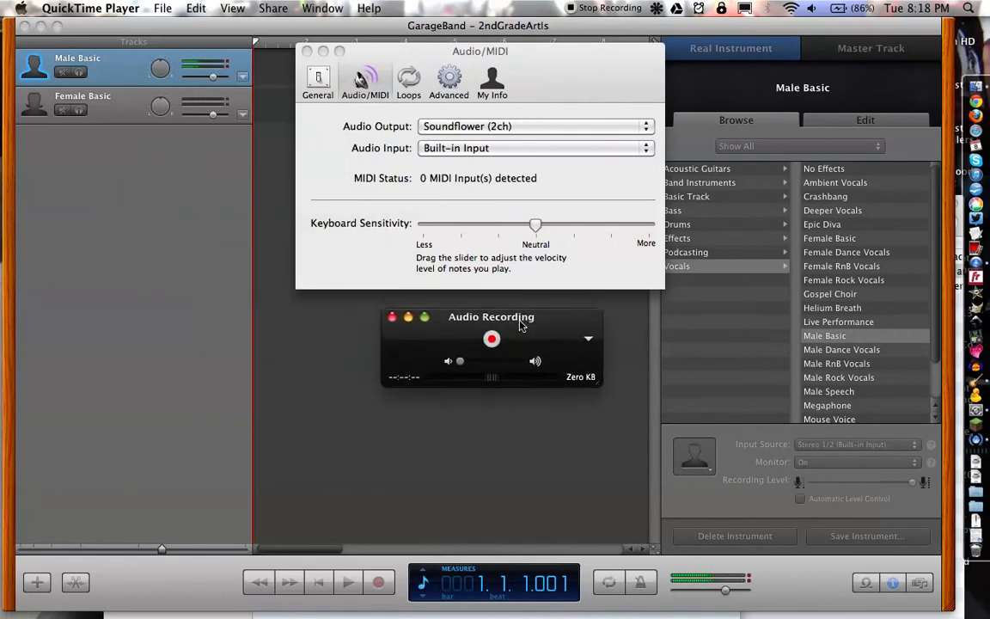
Move the Audio Recording window and set its microphone source to Soundflower (2ch).
drag(491, 316, 457, 320)
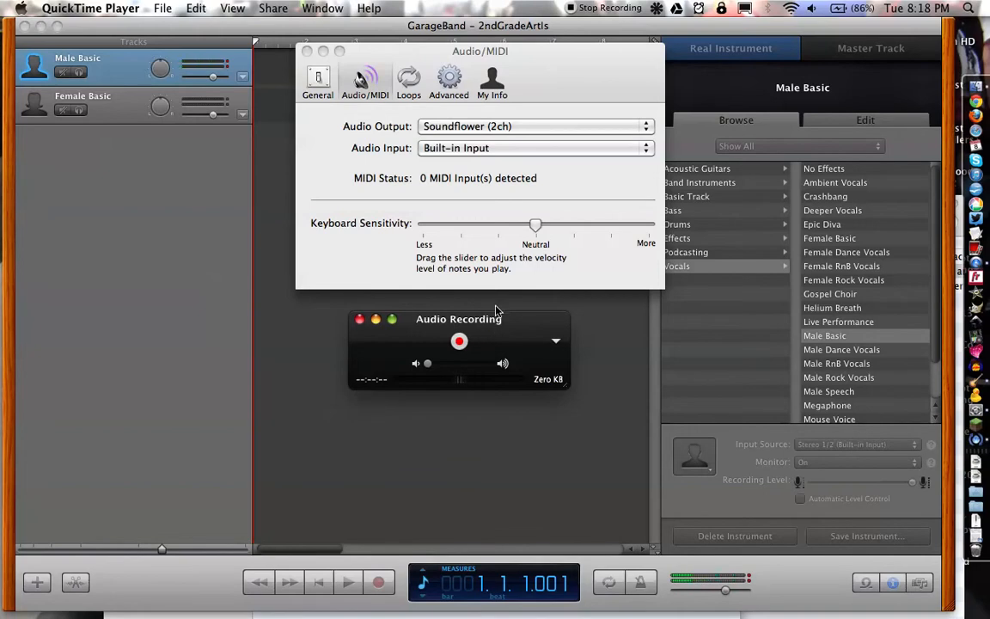
mouse_move(328, 149)
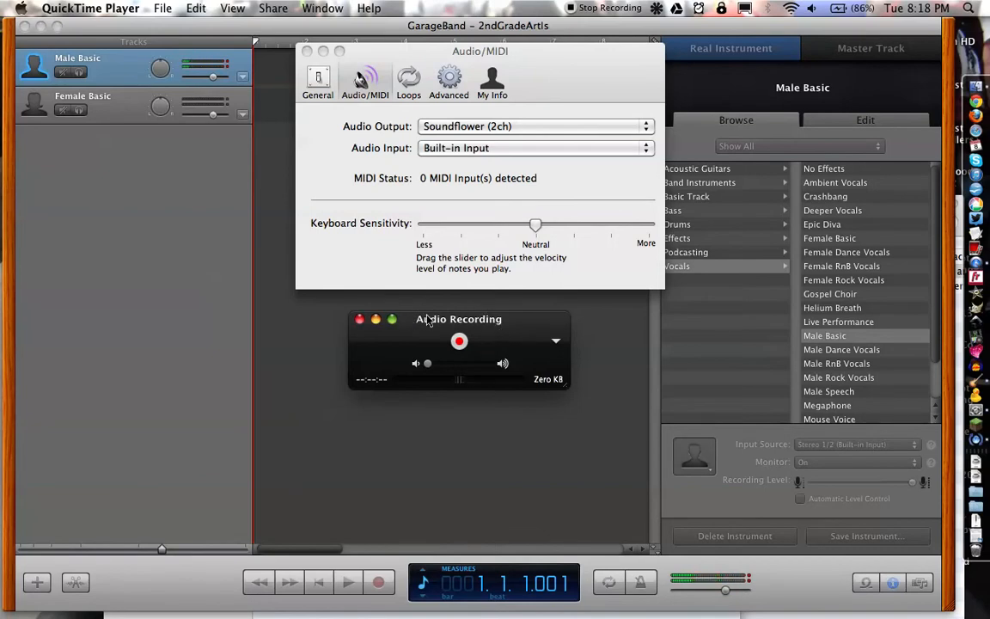
mouse_move(540, 307)
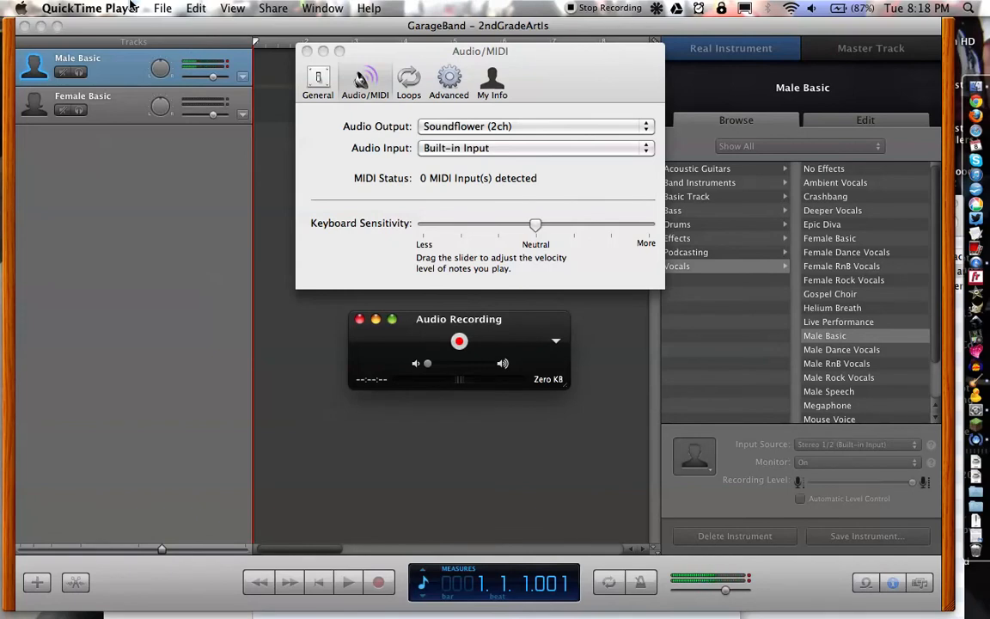
click(181, 8)
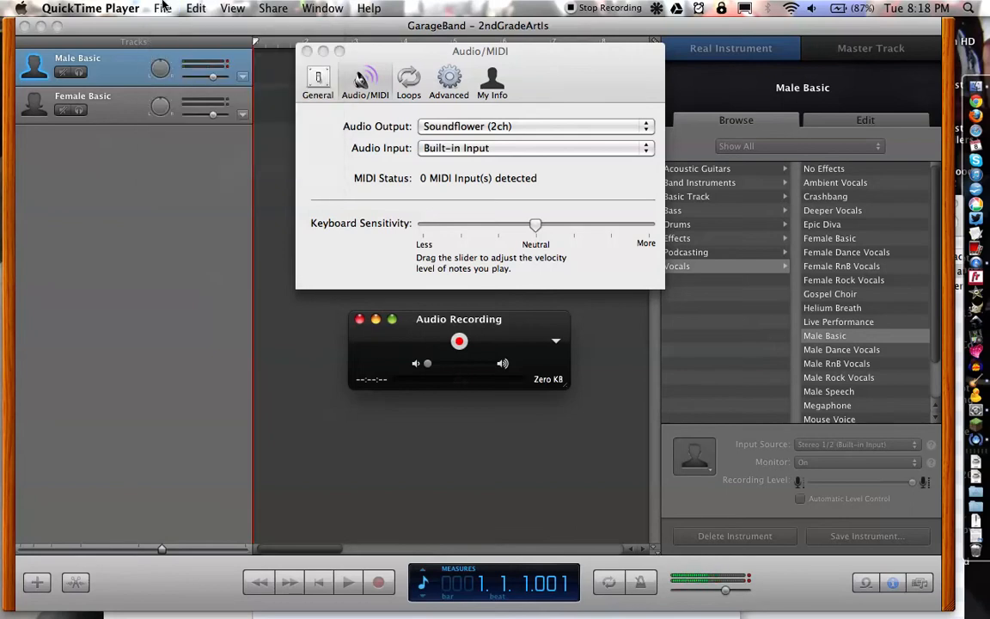
mouse_move(425, 351)
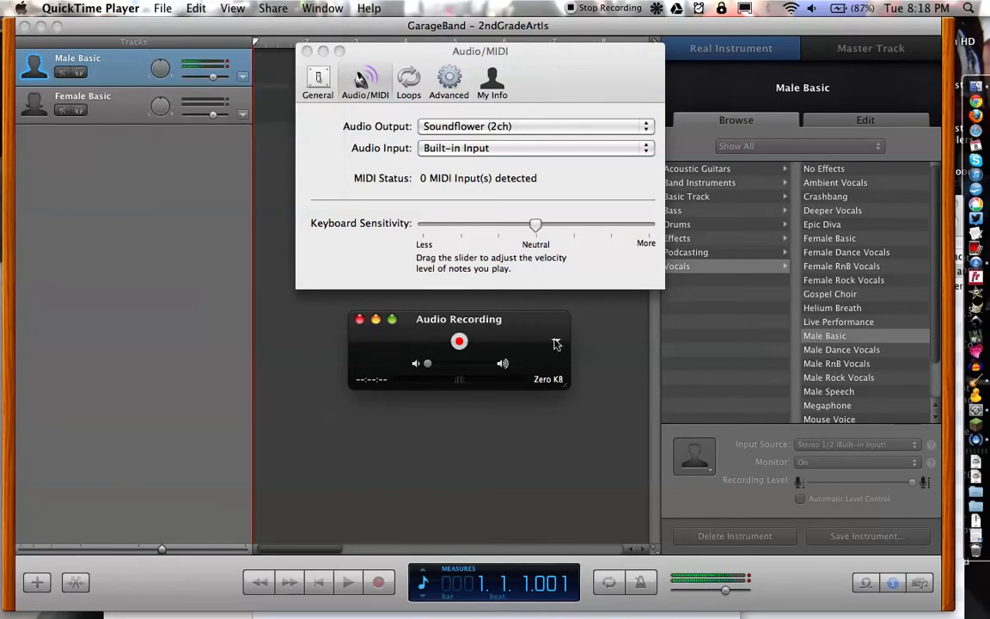
click(556, 342)
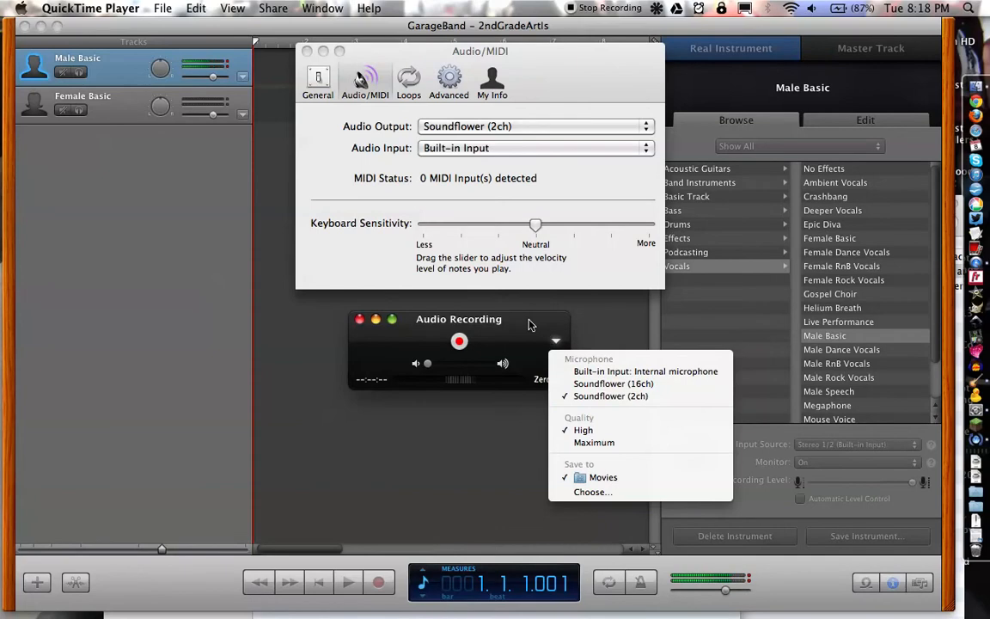
click(554, 339)
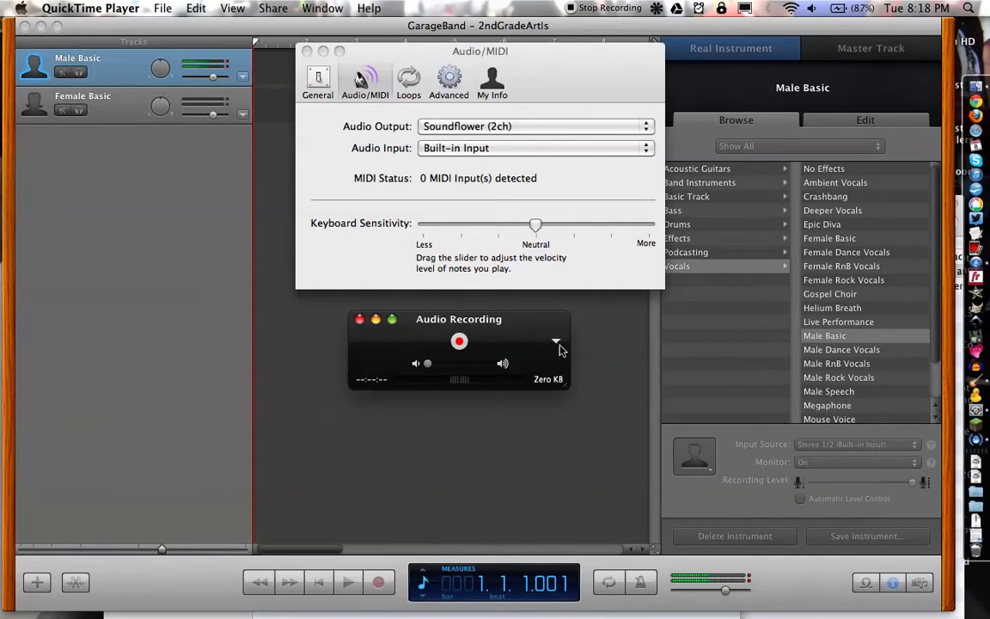
click(555, 341)
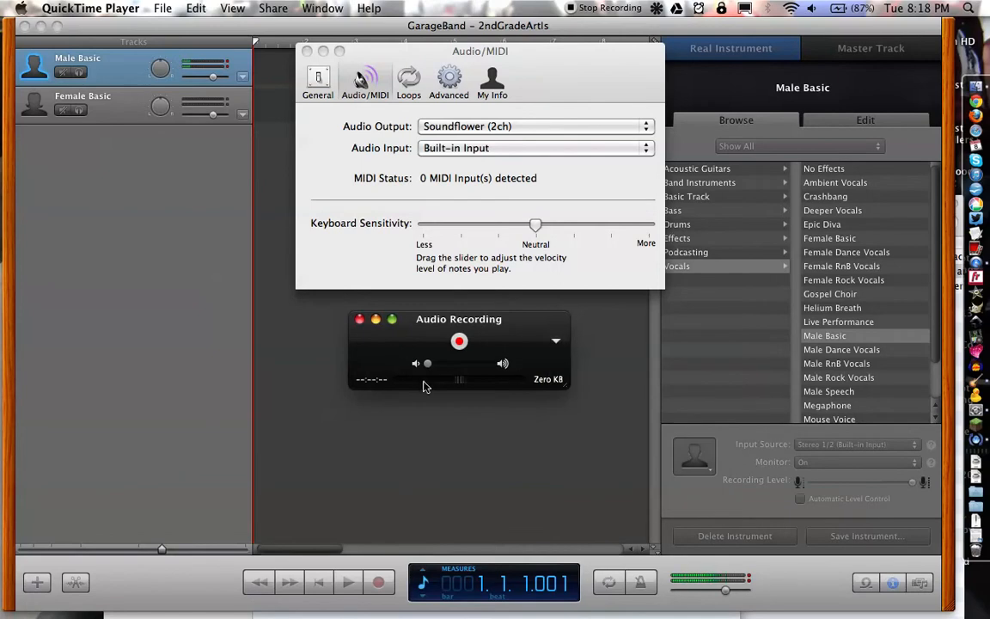
mouse_move(496, 393)
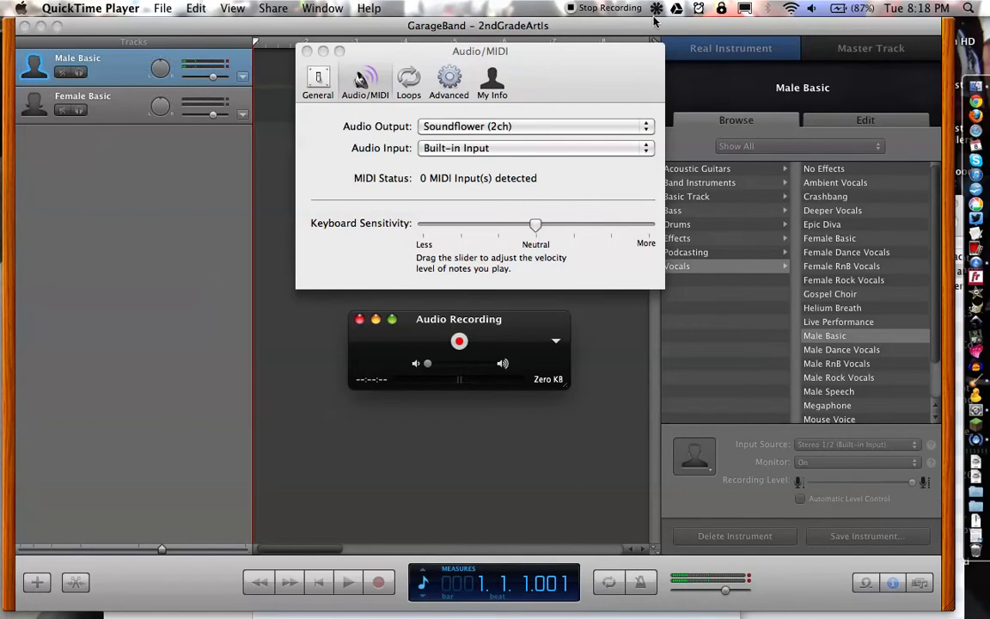
Show Soundflowerbed's routing menu with Built-in Output checked for Soundflower channels.
click(653, 10)
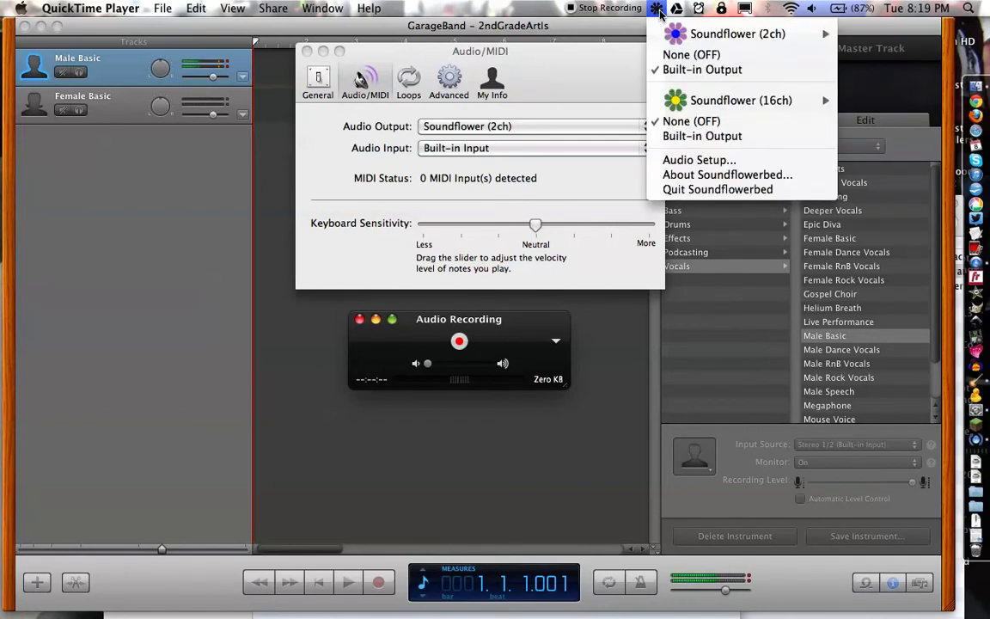
mouse_move(699, 83)
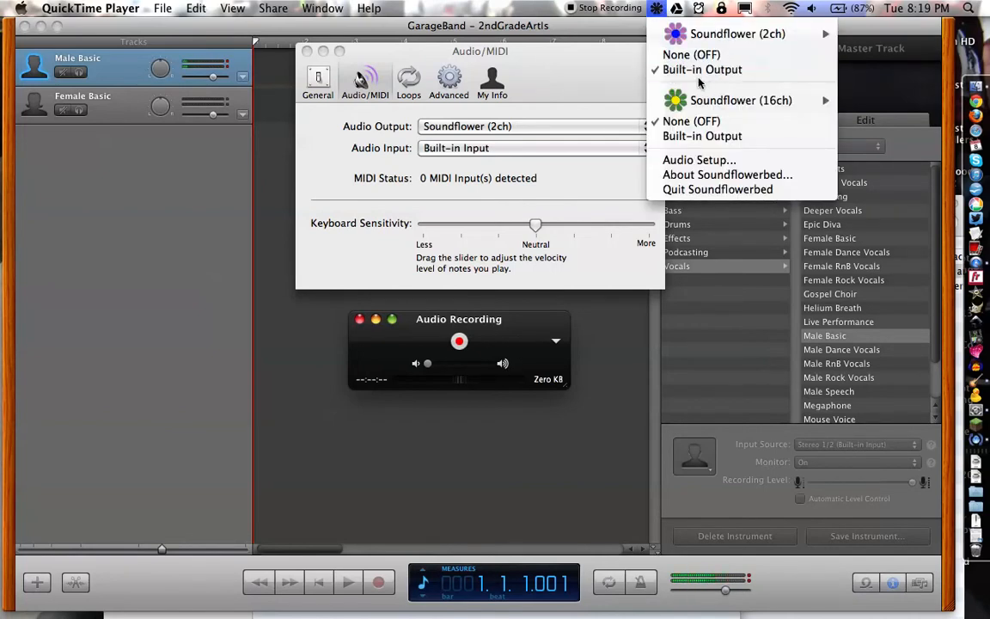
mouse_move(702, 69)
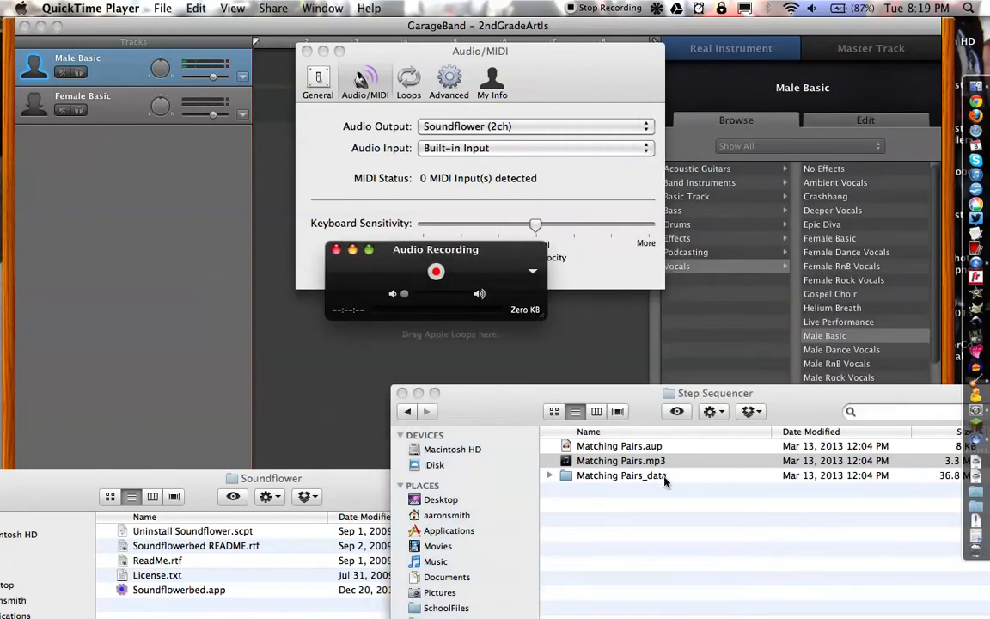
Play Matching Pairs.mp3 from the Step Sequencer folder in Quick Look.
double_click(616, 460)
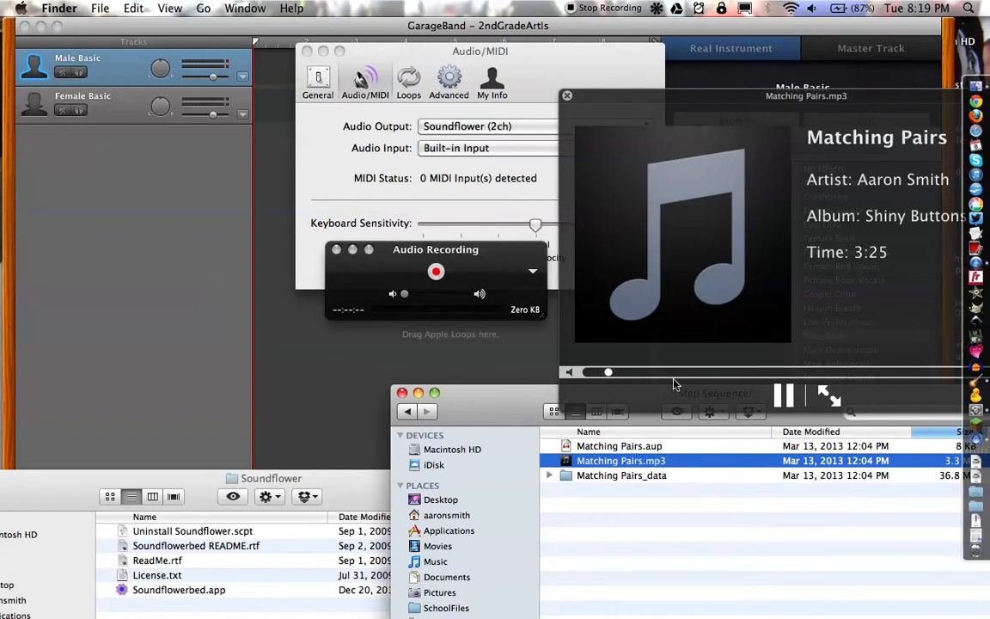
mouse_move(588, 346)
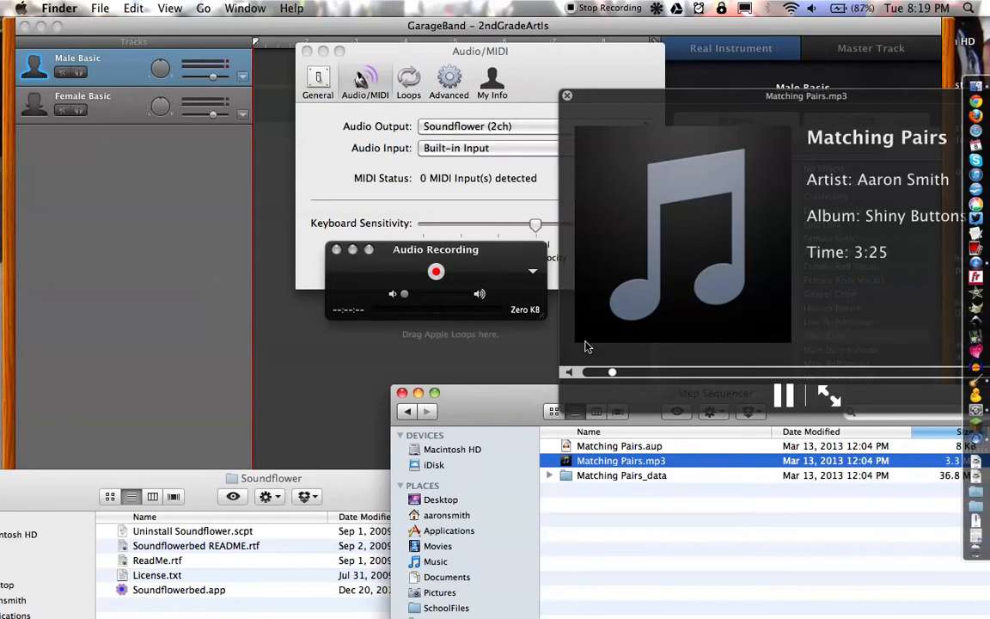